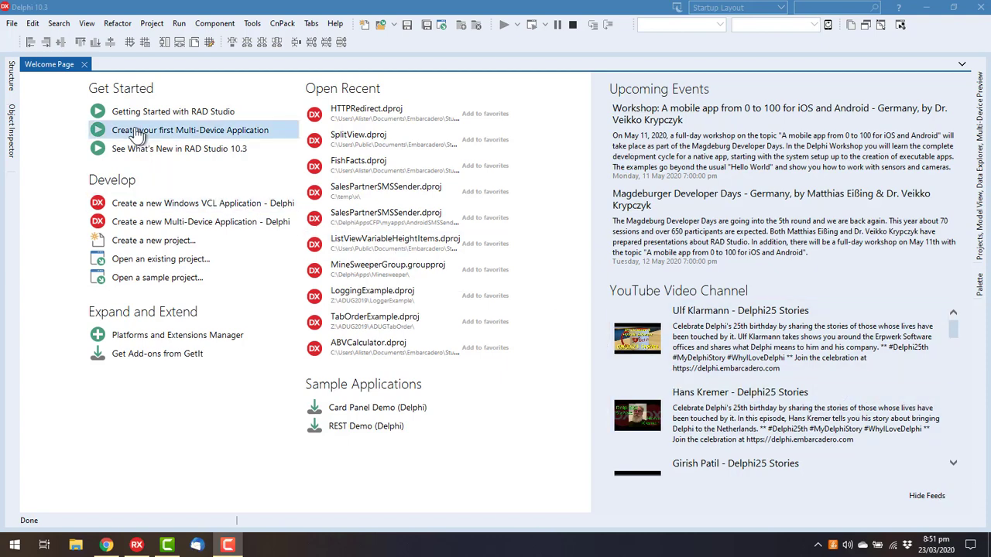
# - Create a new Windows VCL Delphi application and drop a TMemo onto Form10
pyautogui.click(203, 203)
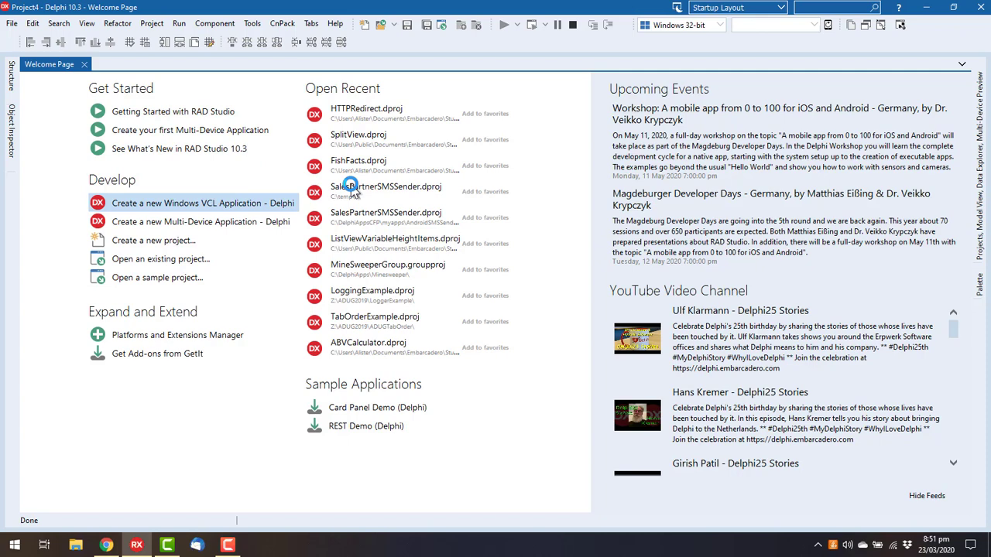
pyautogui.click(202, 202)
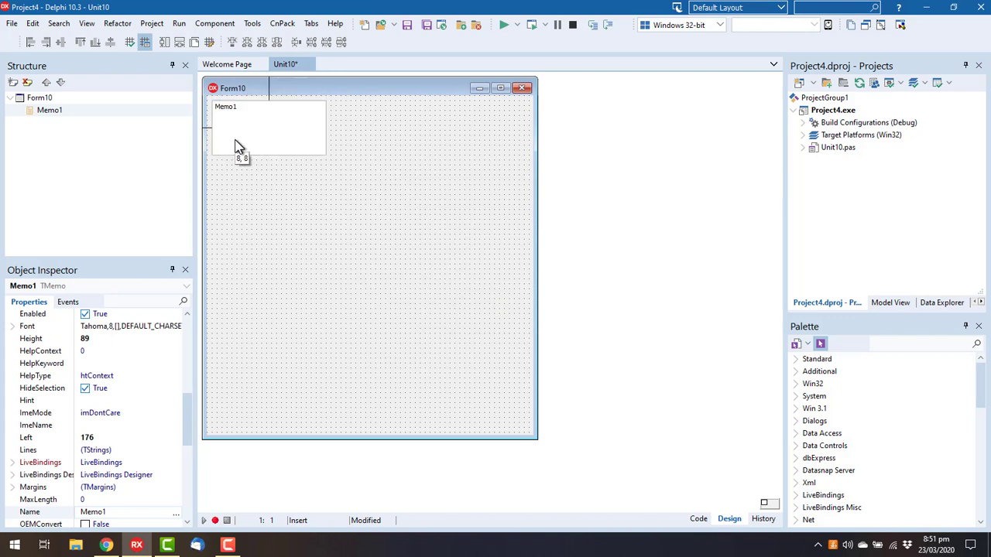
# - Align Memo1 to alClient, add a TButton aligned alBottom, and generate Button1's click handler
pyautogui.click(267, 127)
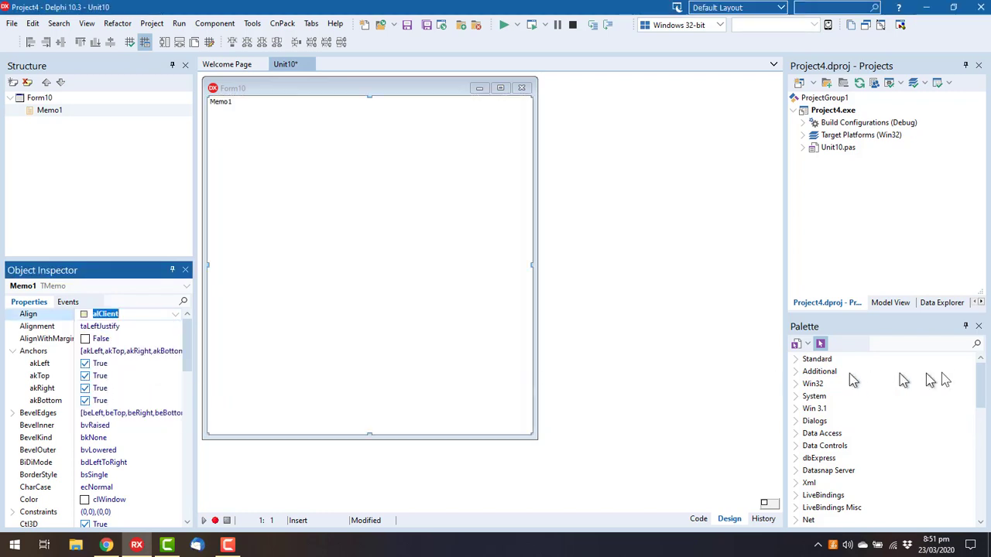
pyautogui.write('but')
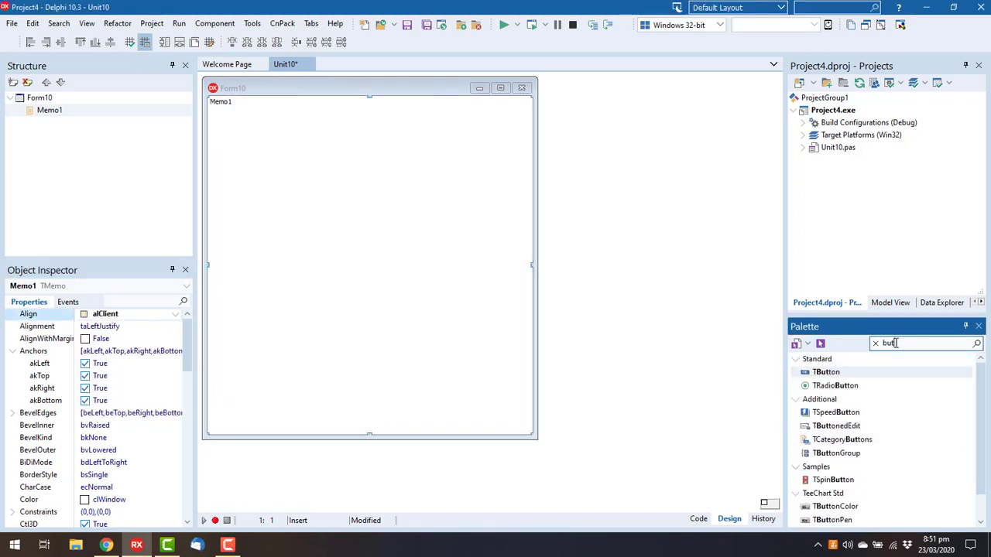
pyautogui.doubleClick(825, 372)
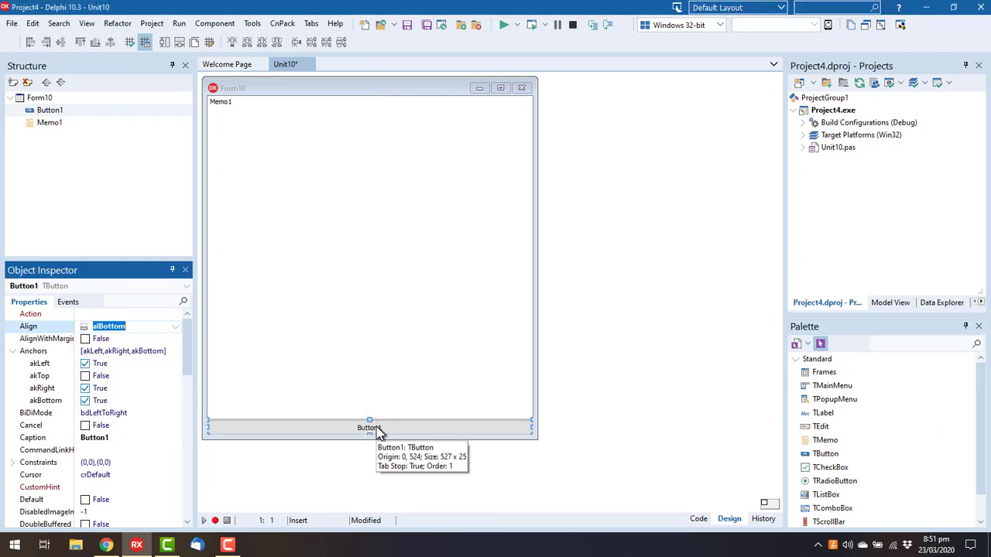
pyautogui.doubleClick(368, 428)
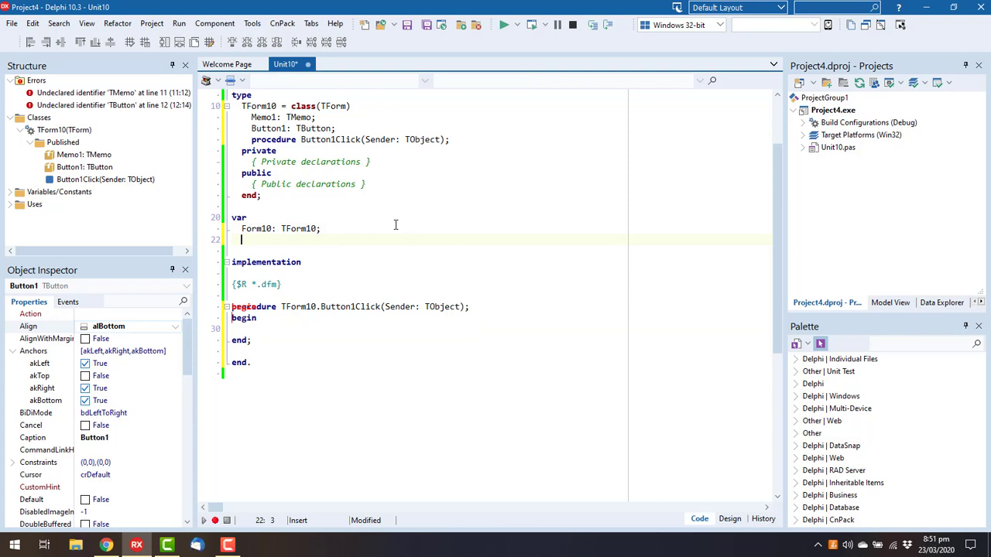
# - Declare 'threadvar MyThreadVar : integer;' after the var block, then move into Button1Click's body
pyautogui.write('thread')
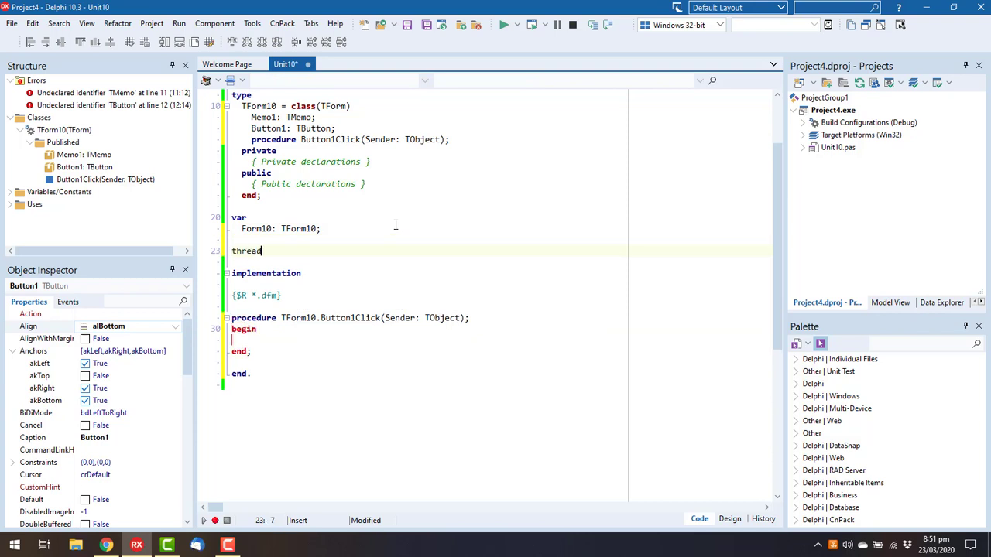
pyautogui.write('var')
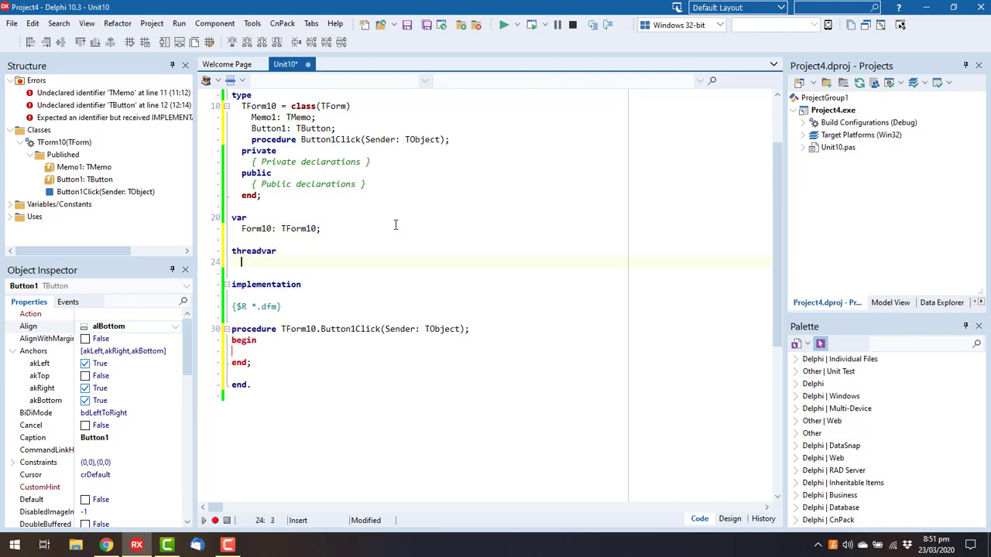
pyautogui.write('MyThreadVar')
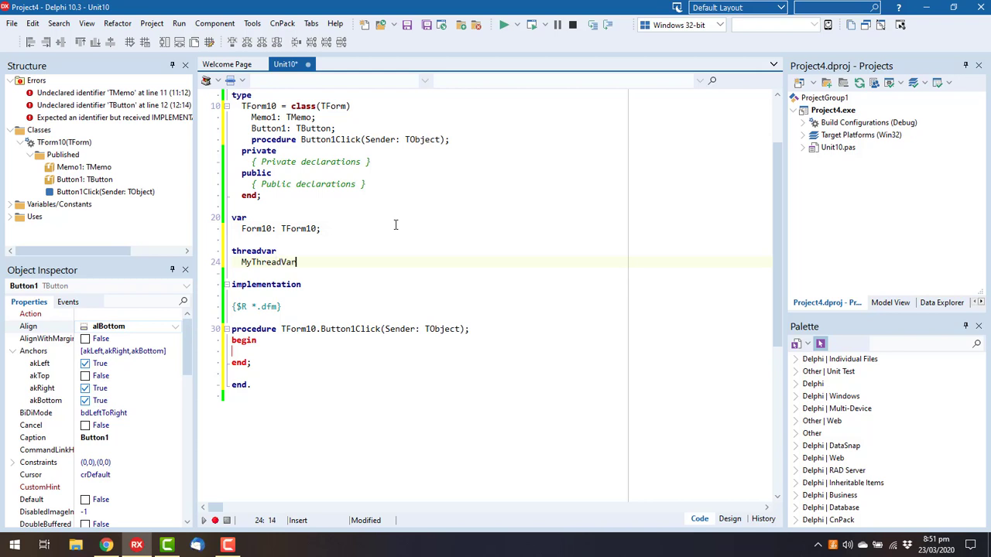
pyautogui.write(': integer;')
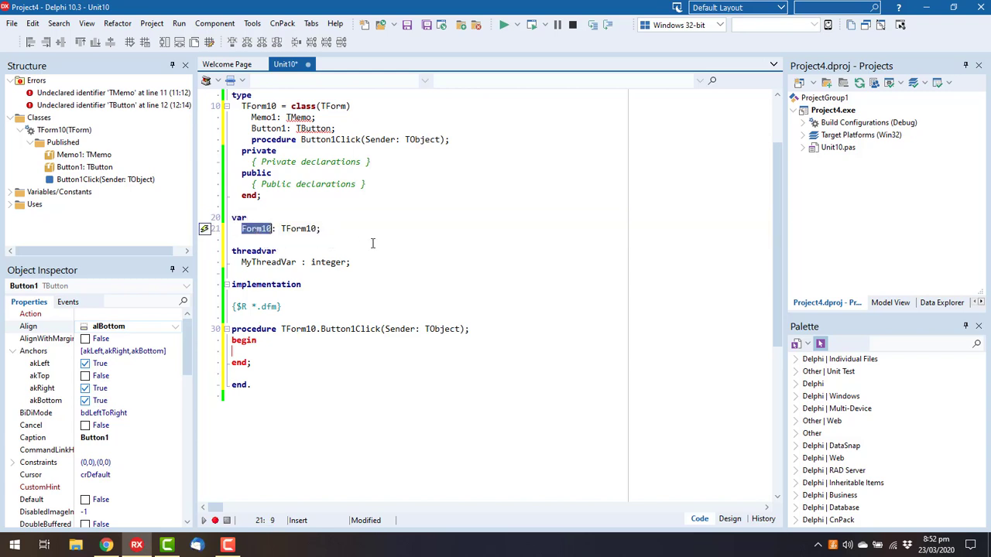
pyautogui.moveTo(255, 256)
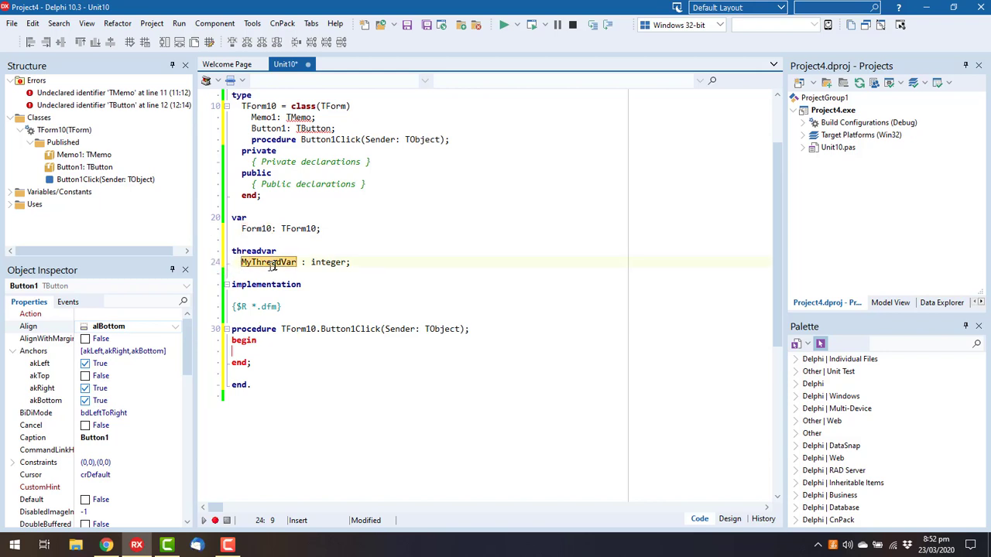
pyautogui.doubleClick(268, 262)
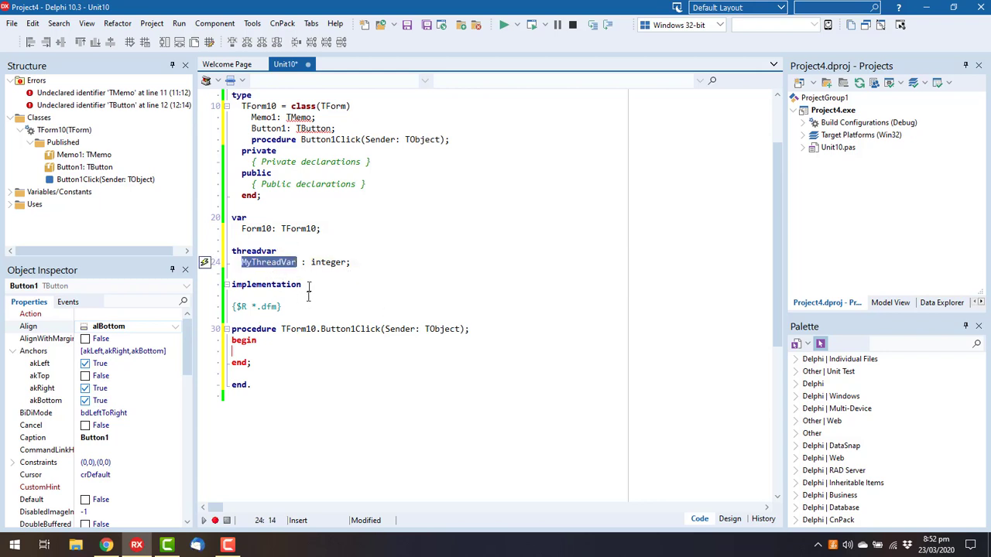
pyautogui.click(277, 340)
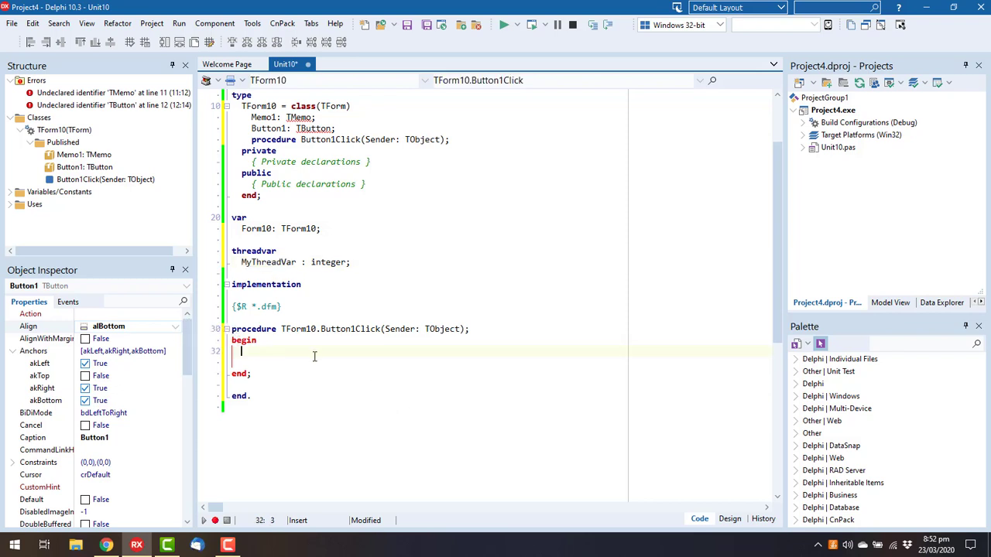
# - Write a 'for I := 1 to 5' loop calling TThread.CreateAnonymousThread with an empty procedure
pyautogui.write('for I := 1 to 5 do')
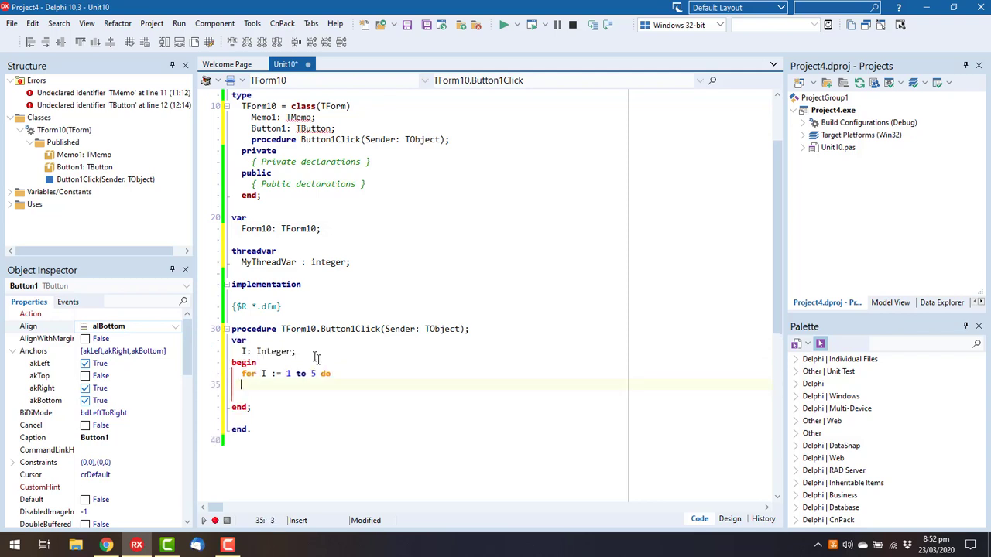
pyautogui.write('begin')
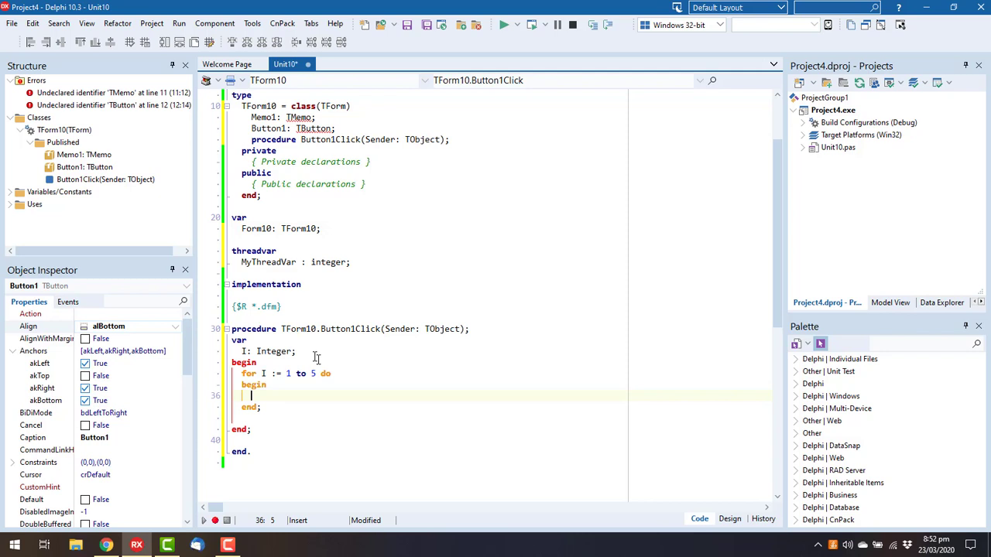
pyautogui.write('TThread.CreateAnonymousThread(')
pyautogui.write('procedure')
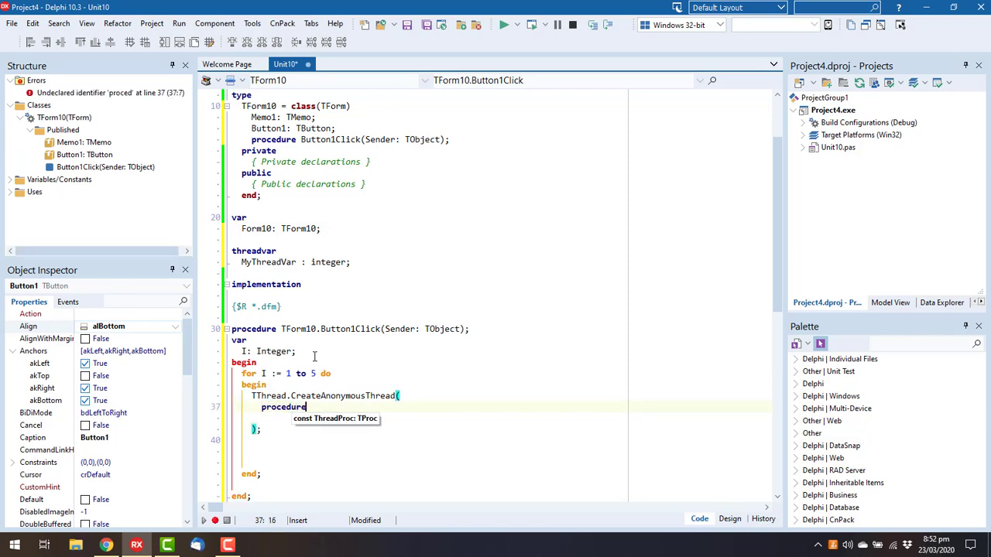
pyautogui.write('begin')
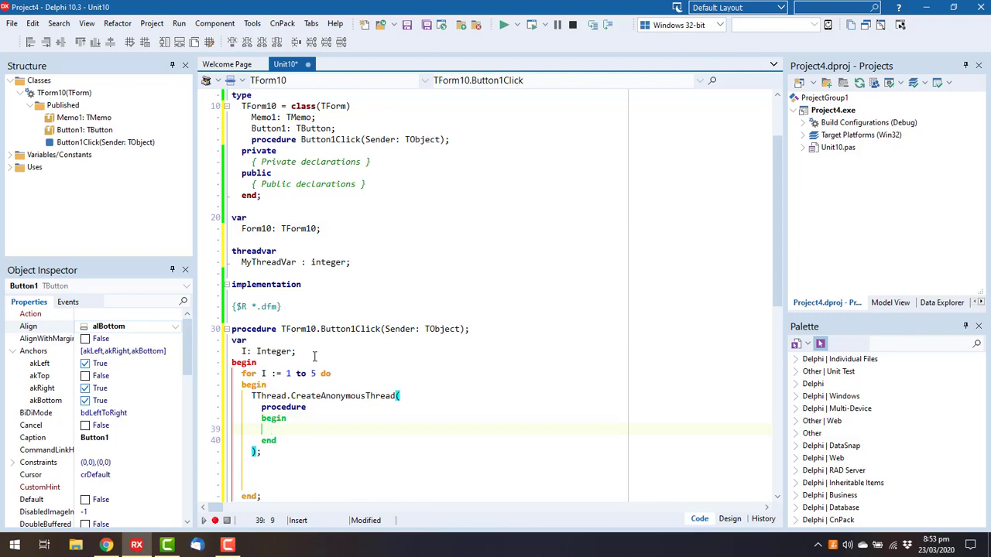
# - Inside the thread, set MyThreadVar := random(100) and add an inner loop calling sleep(100)
pyautogui.write('for')
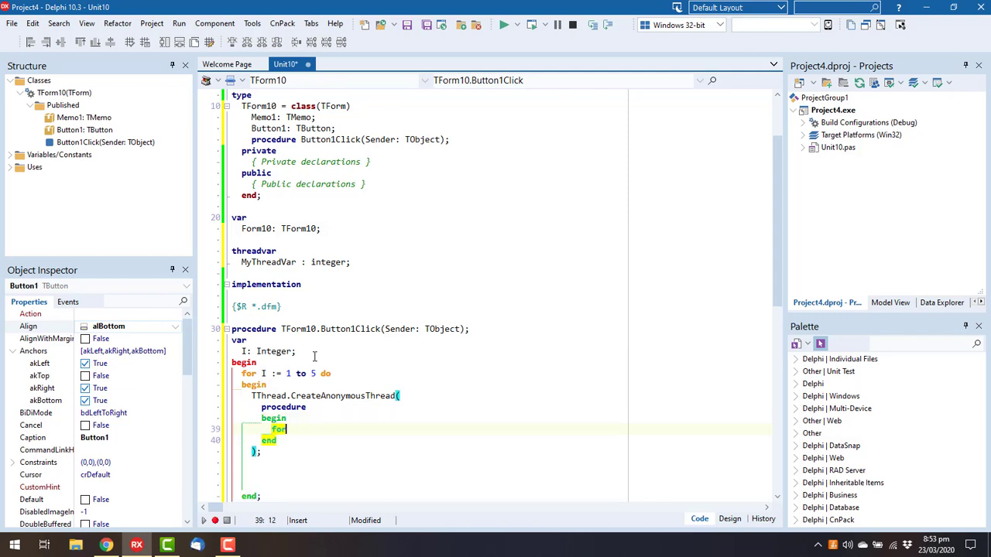
pyautogui.write('My')
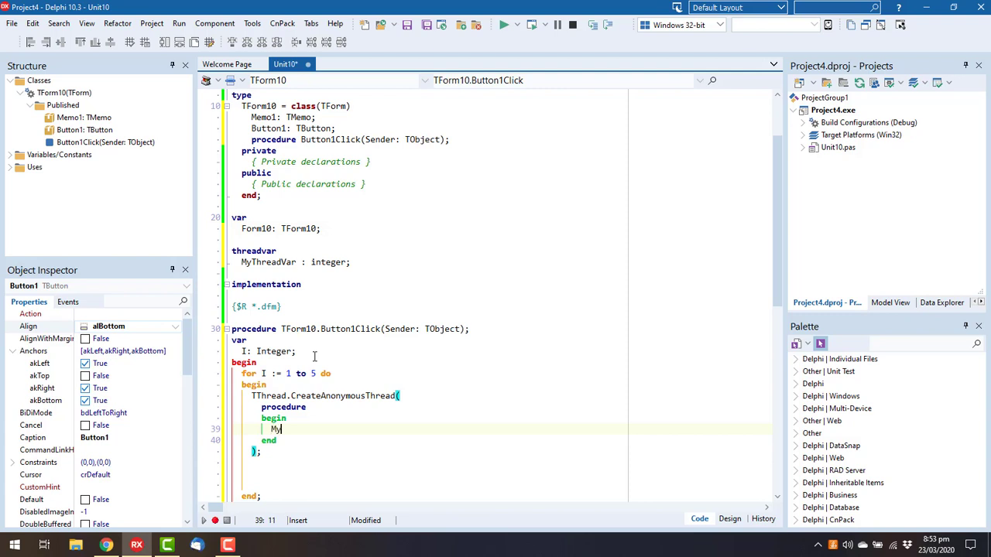
pyautogui.write('ThreadVar')
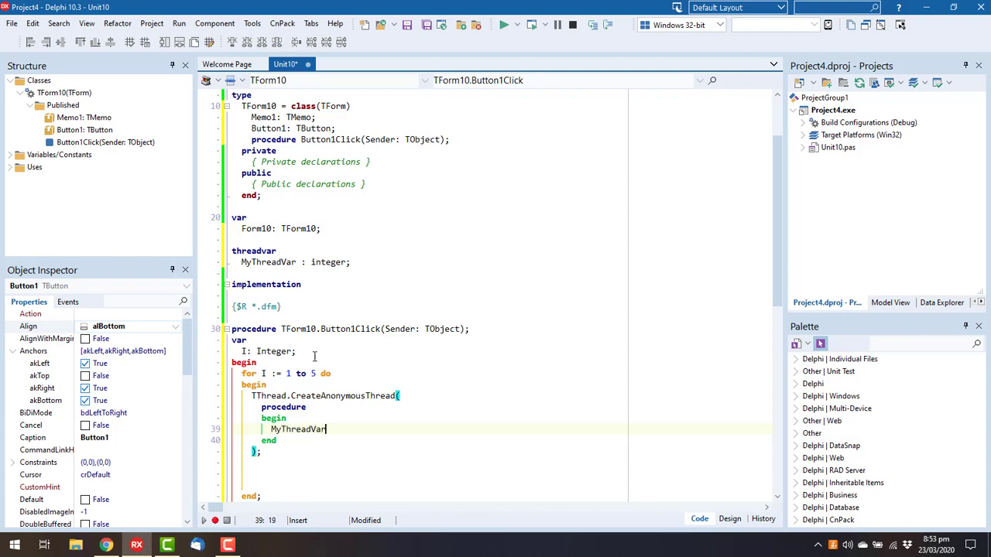
pyautogui.write(':=')
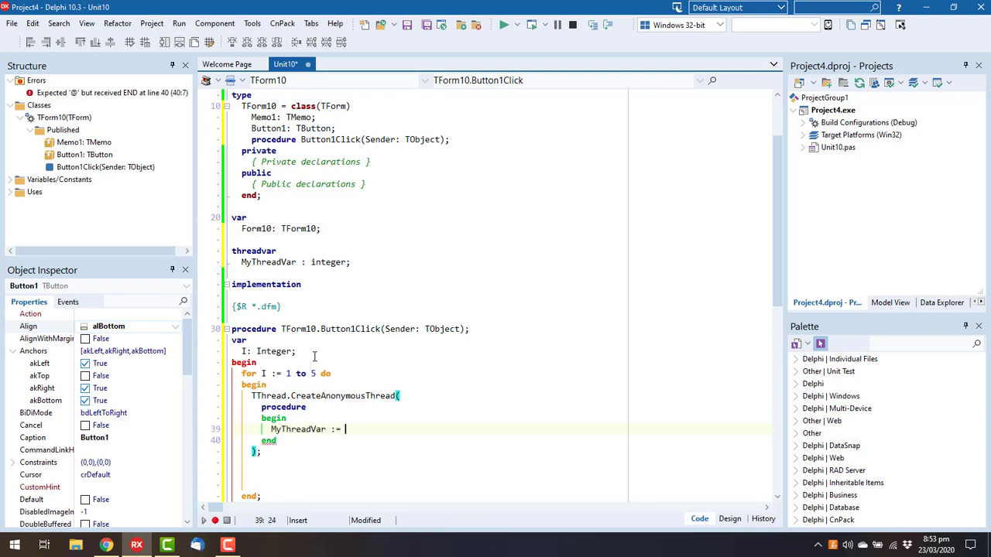
pyautogui.write('random(1')
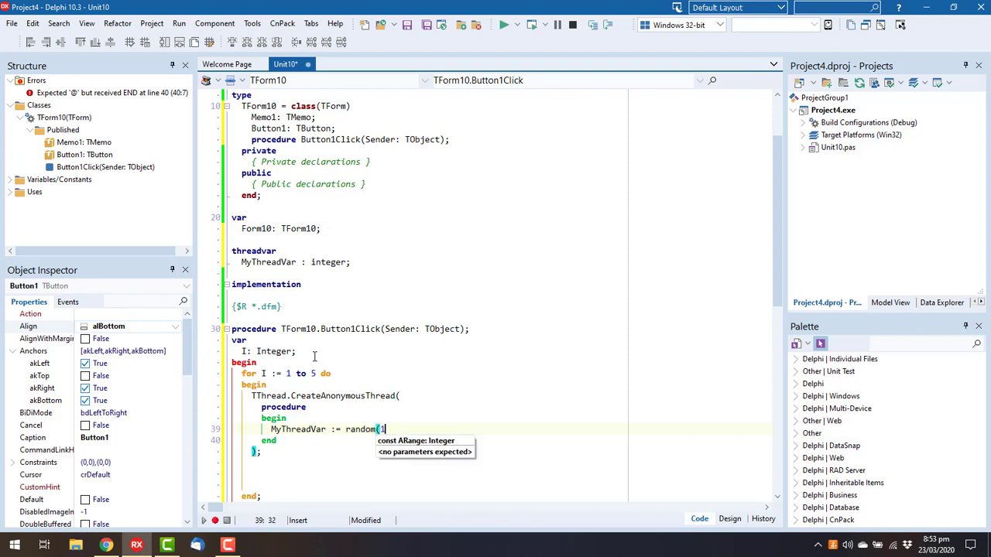
pyautogui.write('00);')
pyautogui.write('for I := 1 to 5 do')
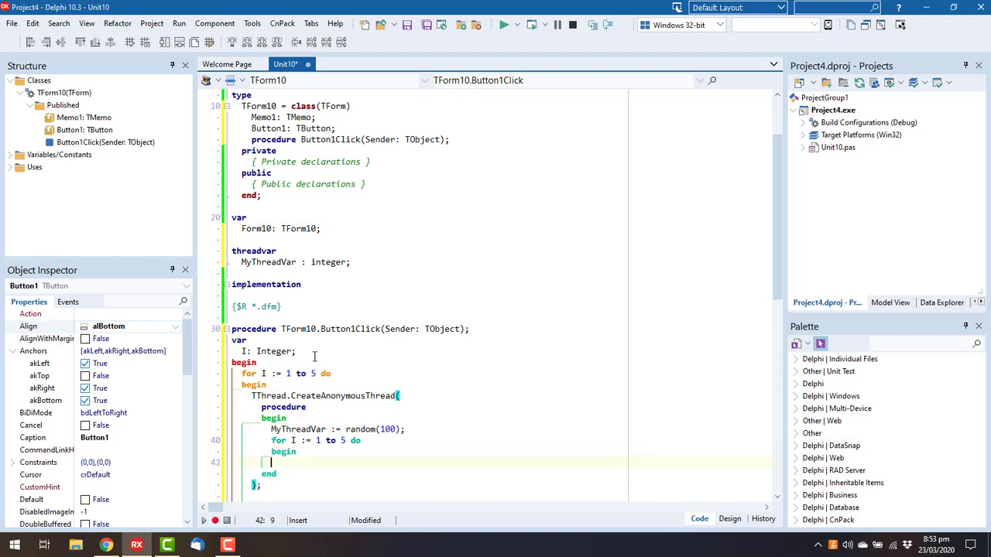
pyautogui.write('begin')
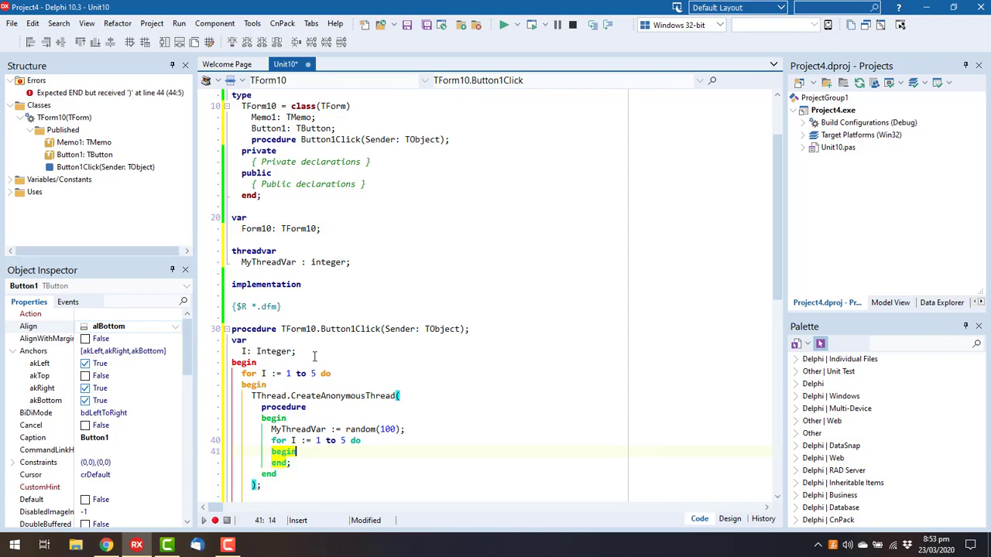
pyautogui.write('sleep')
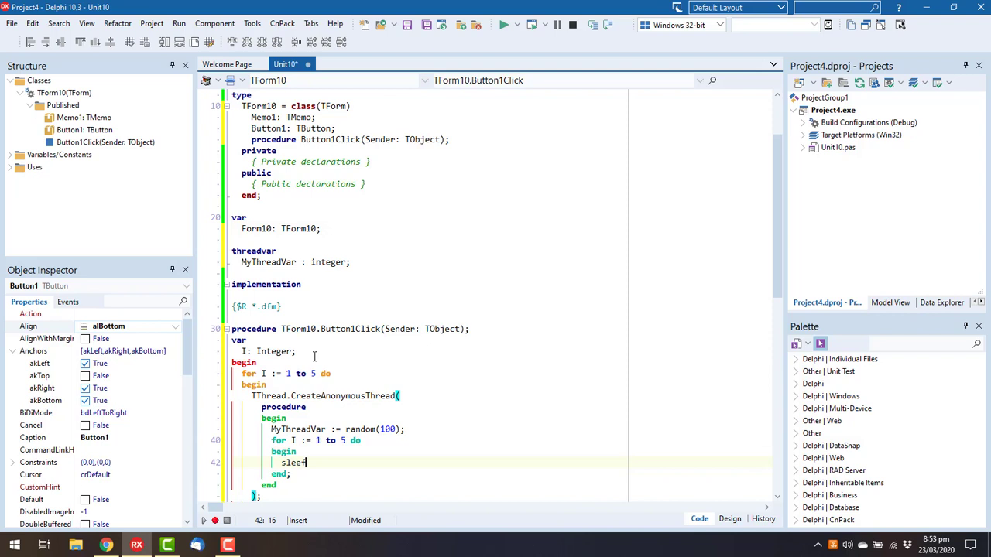
pyautogui.write('(100);')
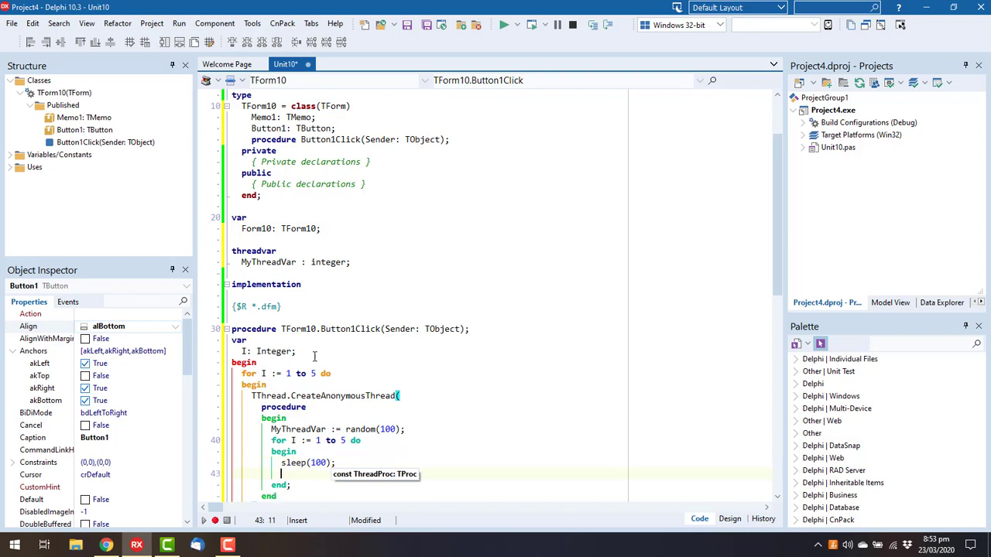
# - Queue an anonymous procedure via TThread.Queue(nil, ...) that adds MyThreadVar.ToString to Memo1.Lines
pyautogui.write('TThread.Queue(')
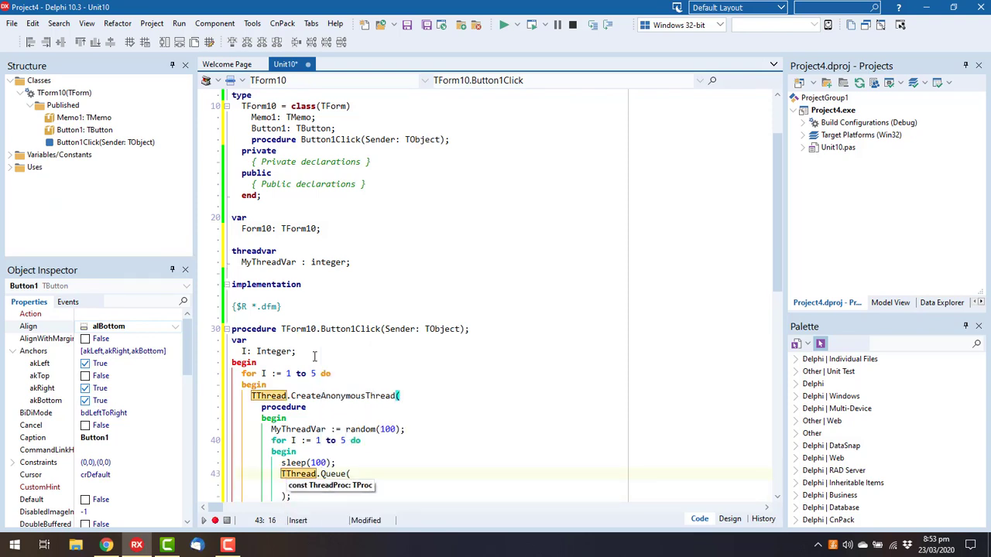
pyautogui.write('nil,')
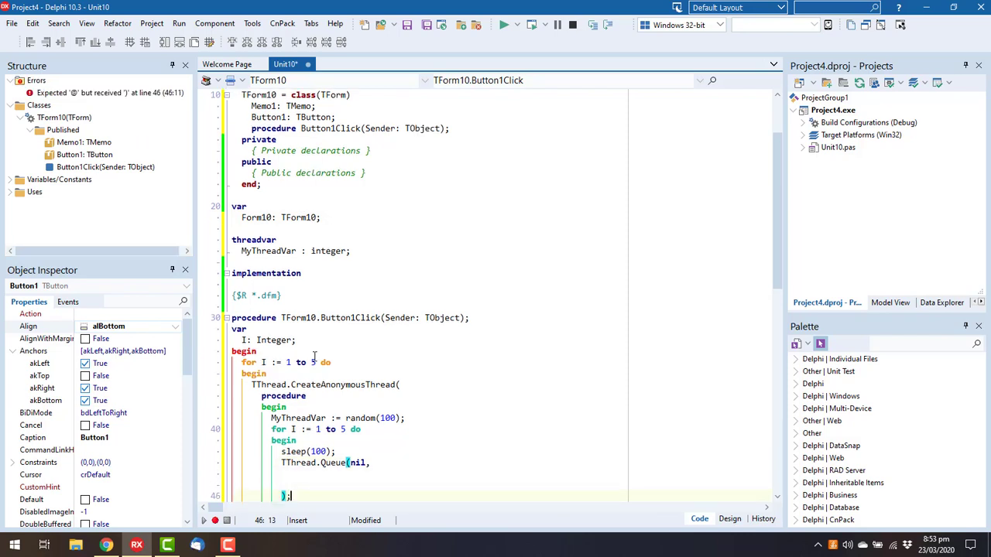
pyautogui.write('procedure')
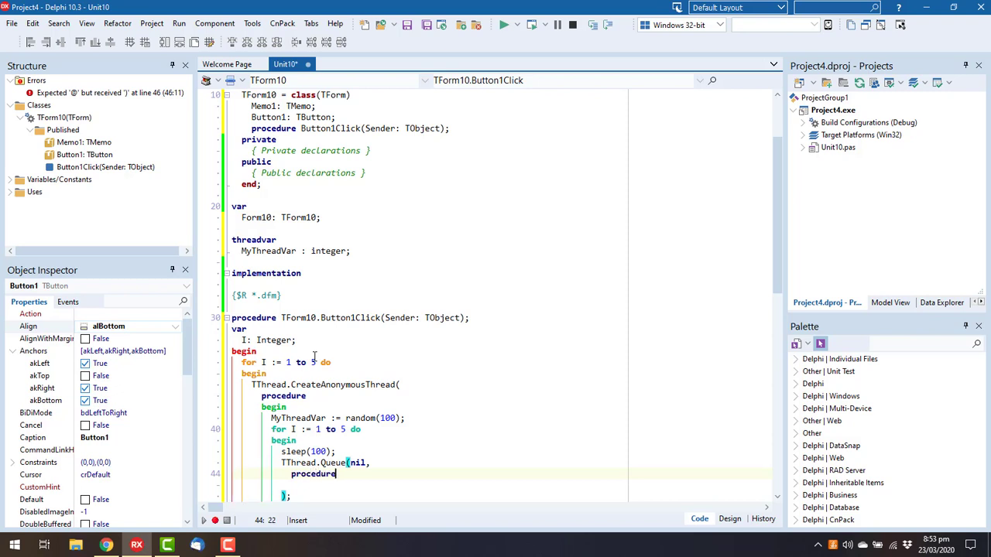
pyautogui.write('begin')
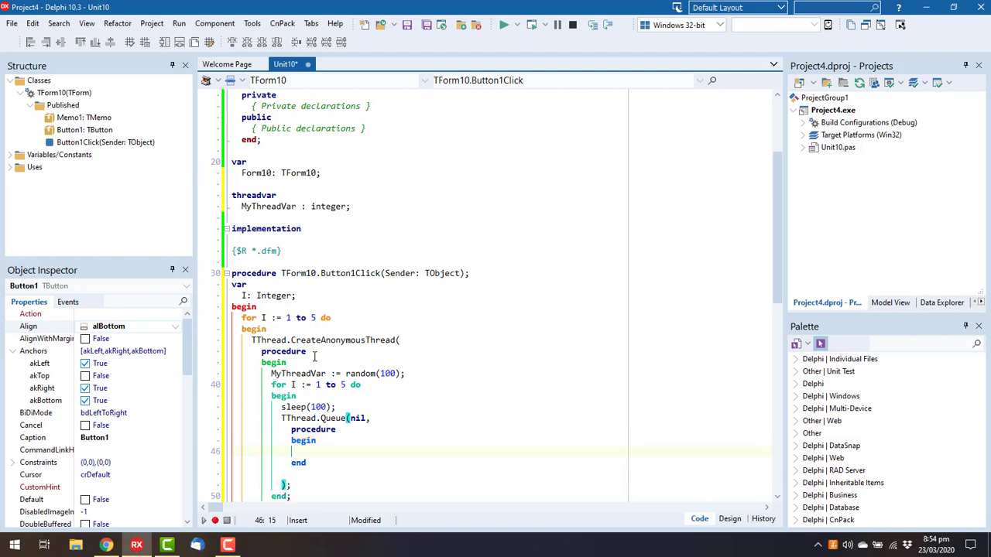
pyautogui.write('Memo1.Lines.Add(')
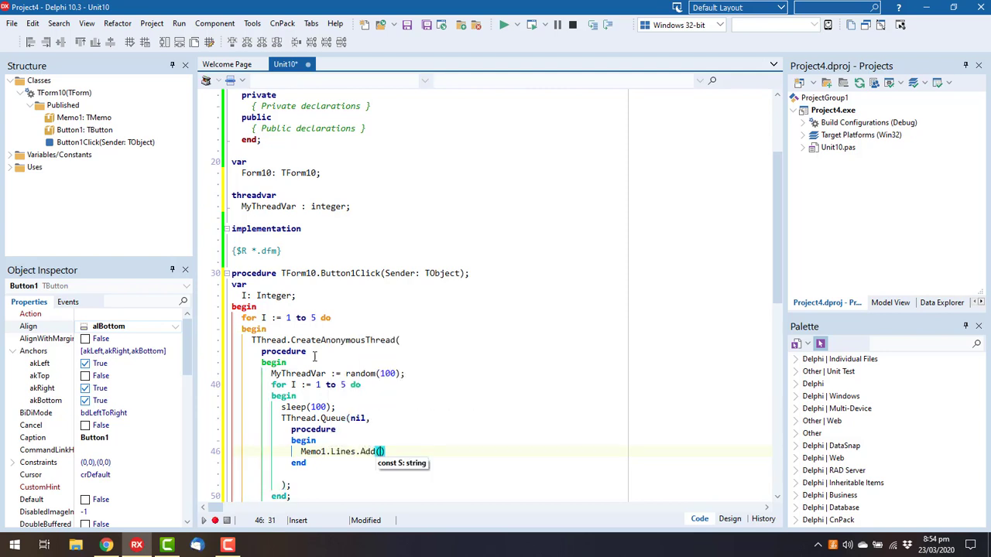
pyautogui.write("'MyTre")
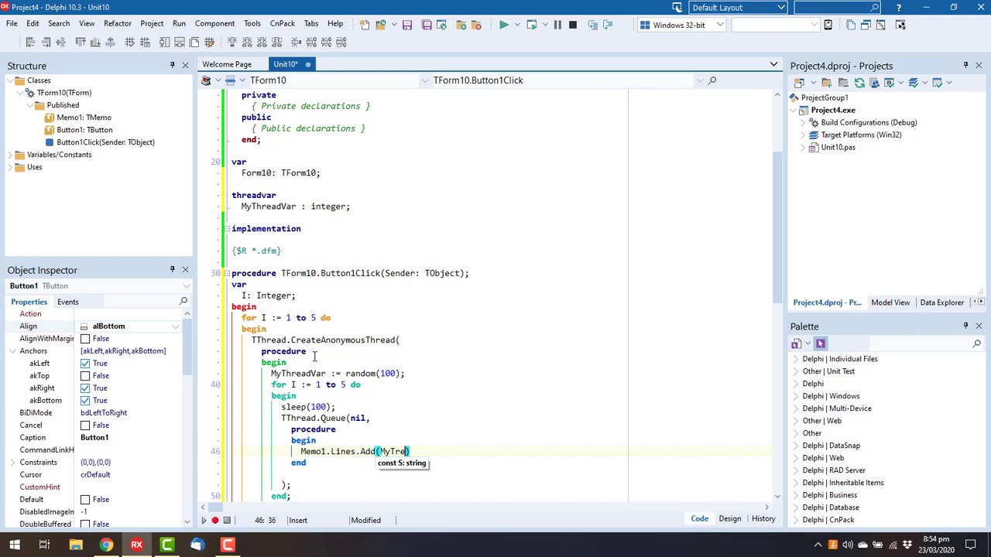
pyautogui.write('adVar.G')
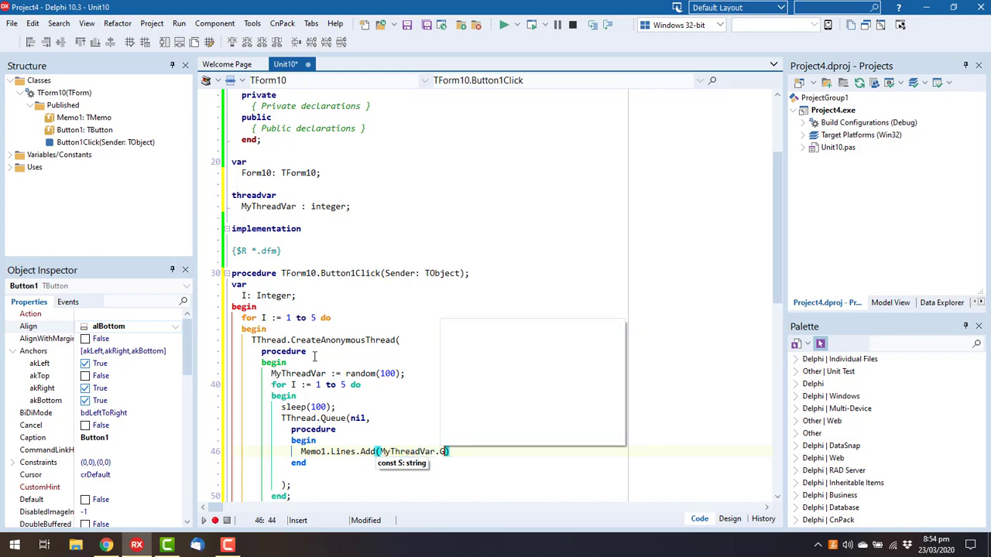
pyautogui.write('ToString)')
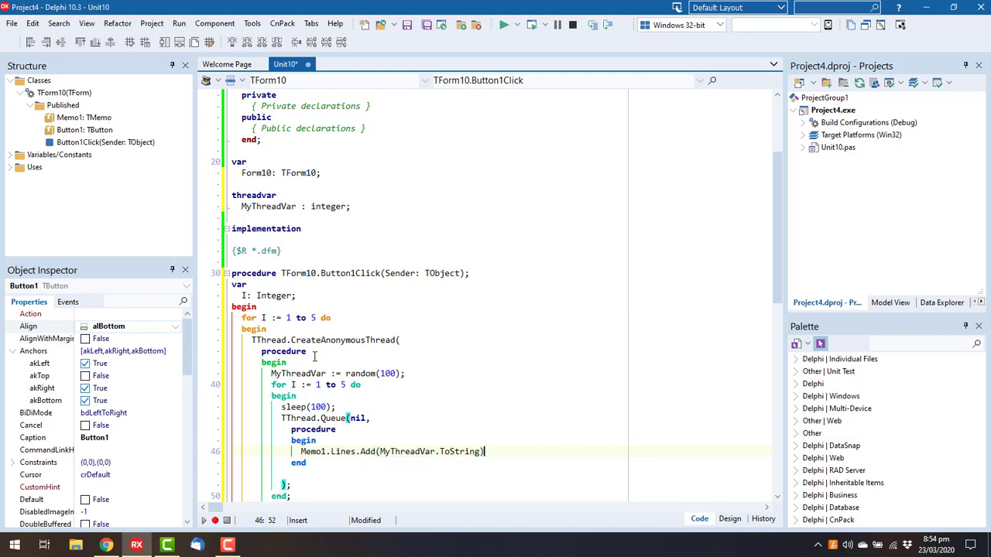
pyautogui.doubleClick(407, 451)
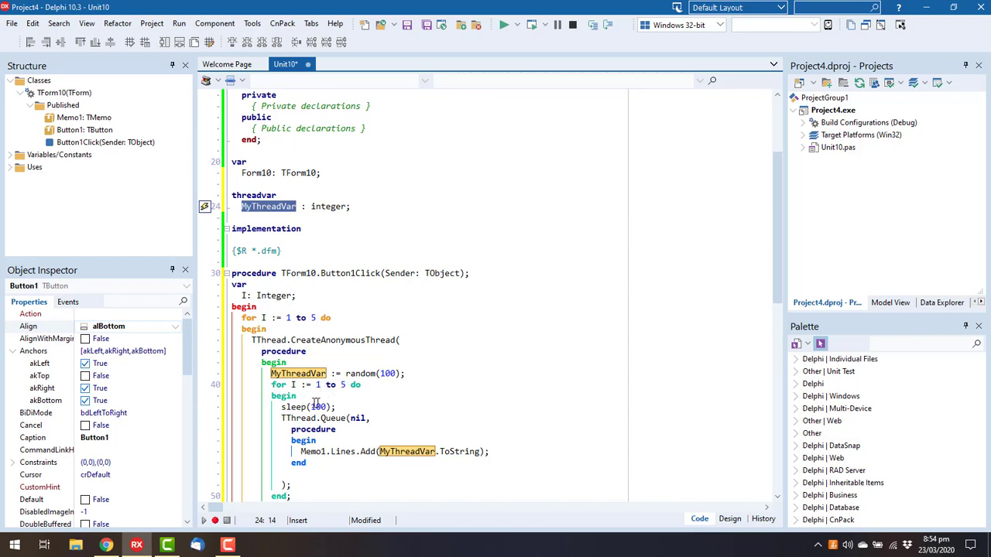
# - Declare local 's : string', assign s := MyThreadVar.ToString after sleep(100), and pass s to Lines.Add
pyautogui.click(325, 352)
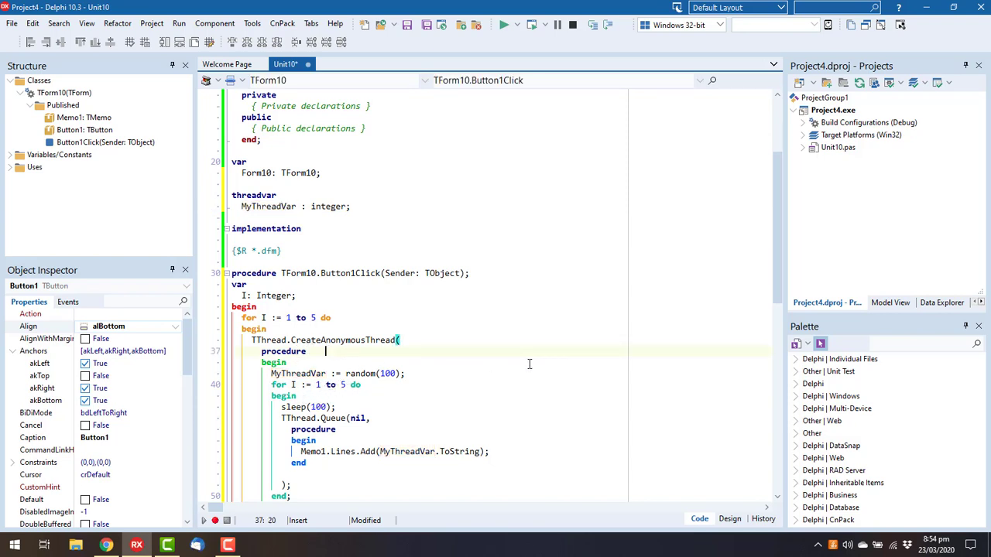
pyautogui.write('var')
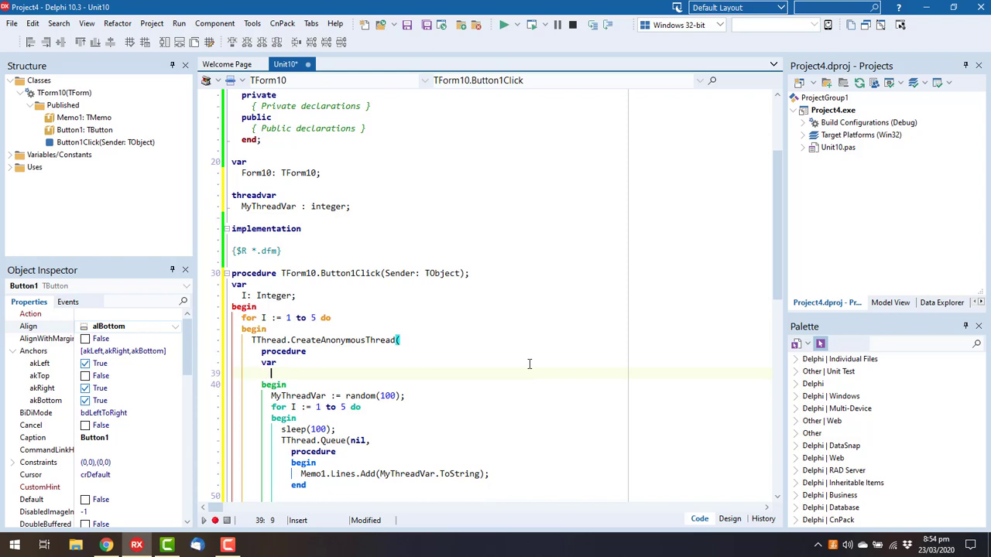
pyautogui.write('s : st r')
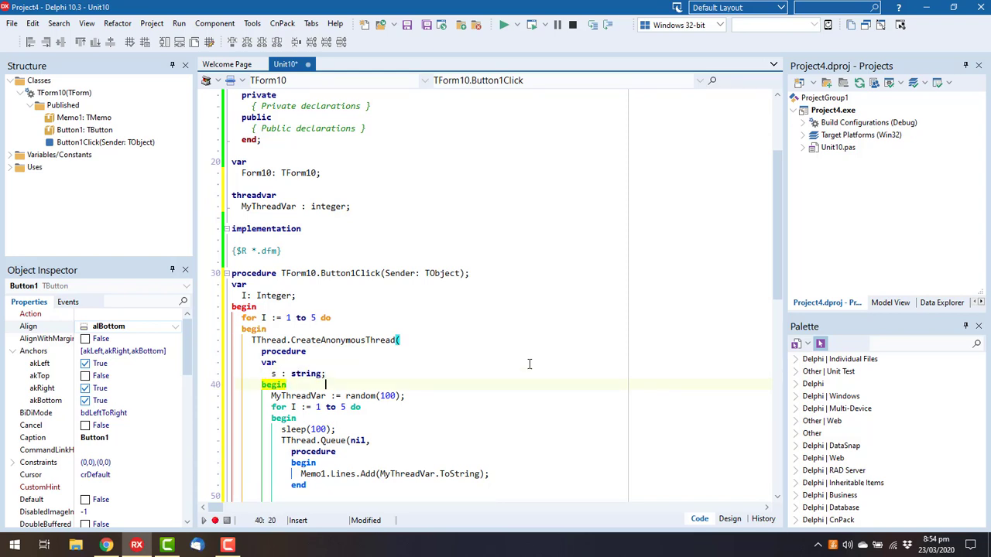
pyautogui.click(335, 429)
pyautogui.write('s :=')
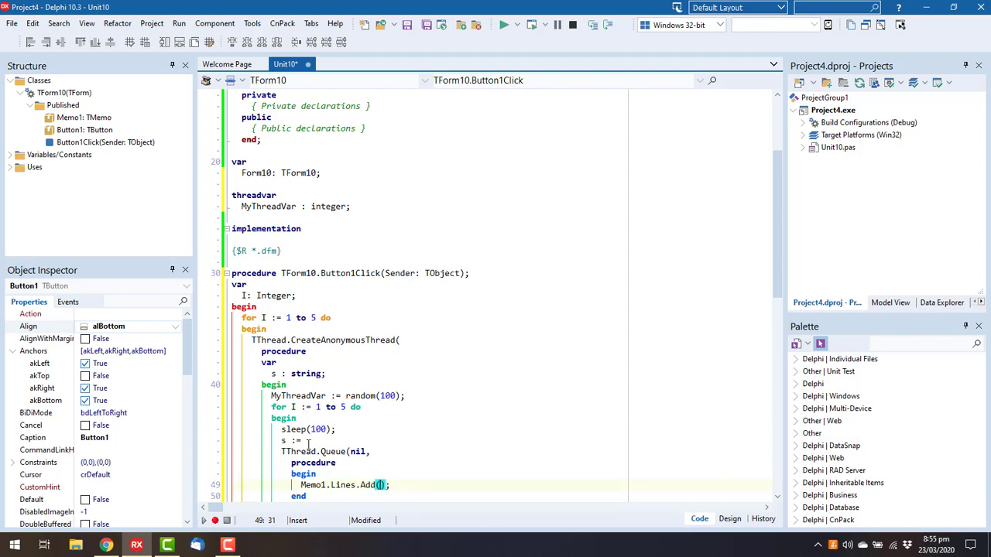
pyautogui.write('MyThreadVar.ToString;')
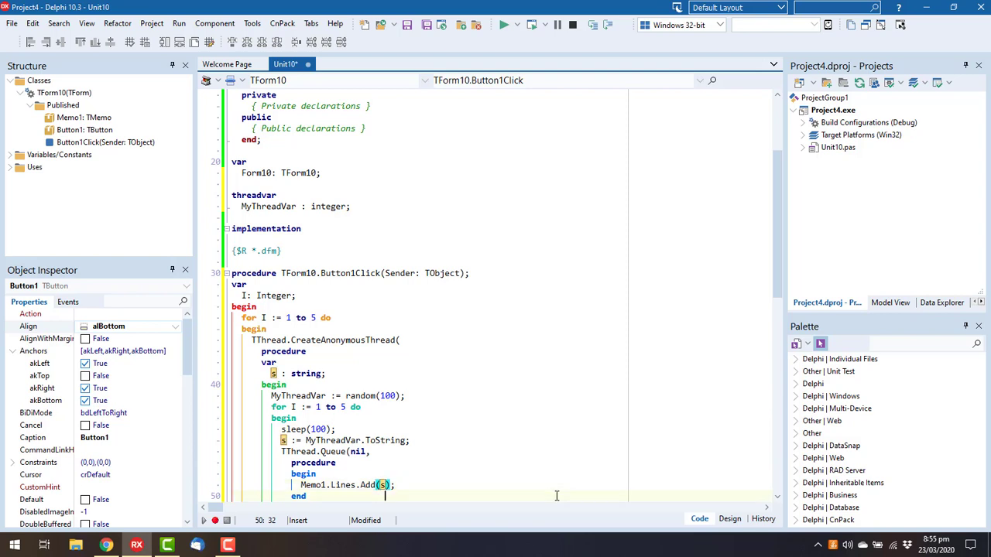
pyautogui.scroll(-3)
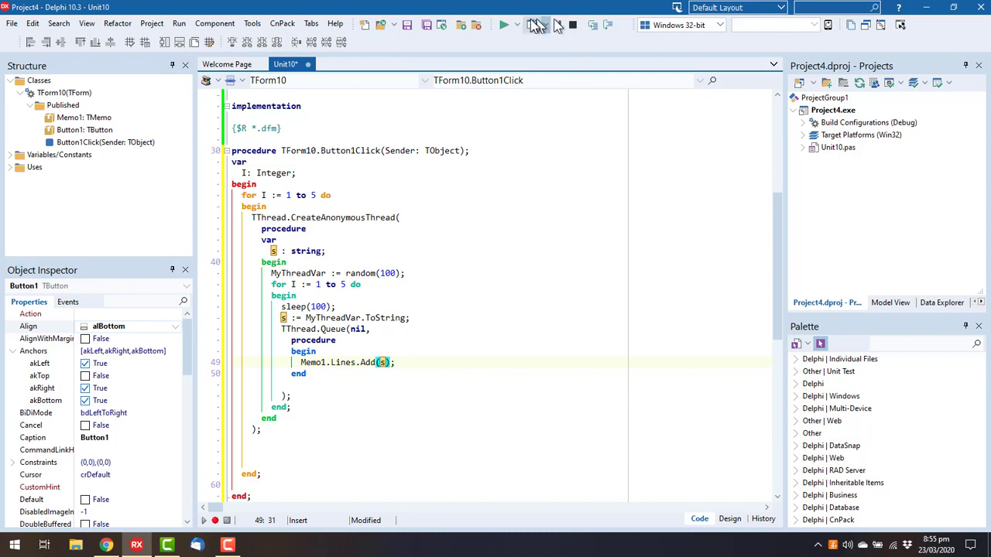
# - Fix compile errors by declaring loop variable 'j : integer', rebuild, and append .Start to CreateAnonymousThread
pyautogui.click(502, 24)
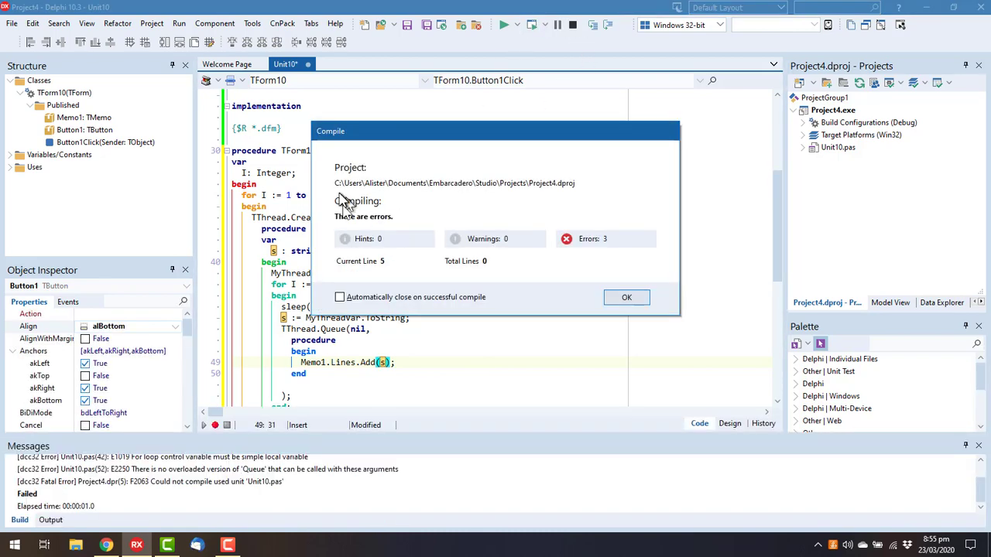
pyautogui.click(626, 297)
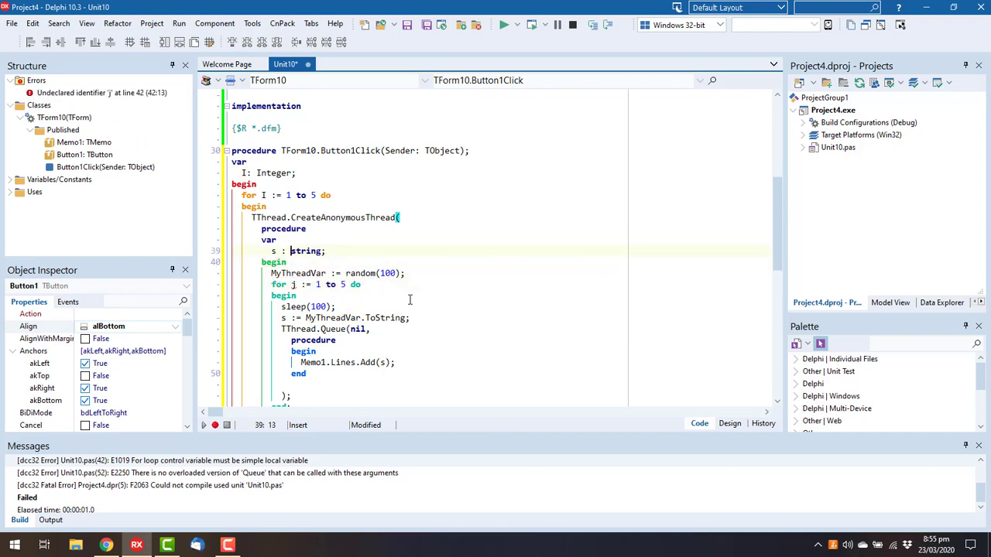
pyautogui.write('j : string;')
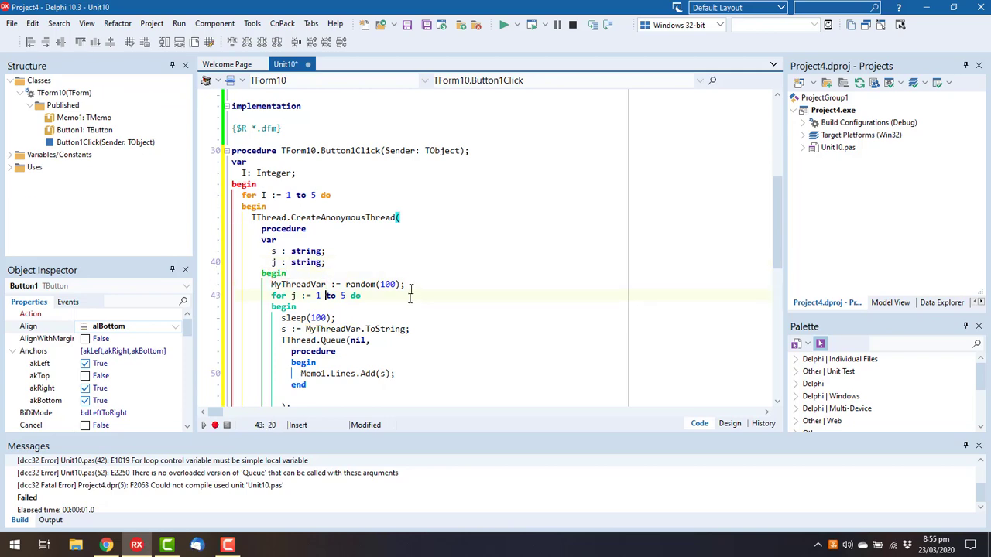
pyautogui.click(501, 24)
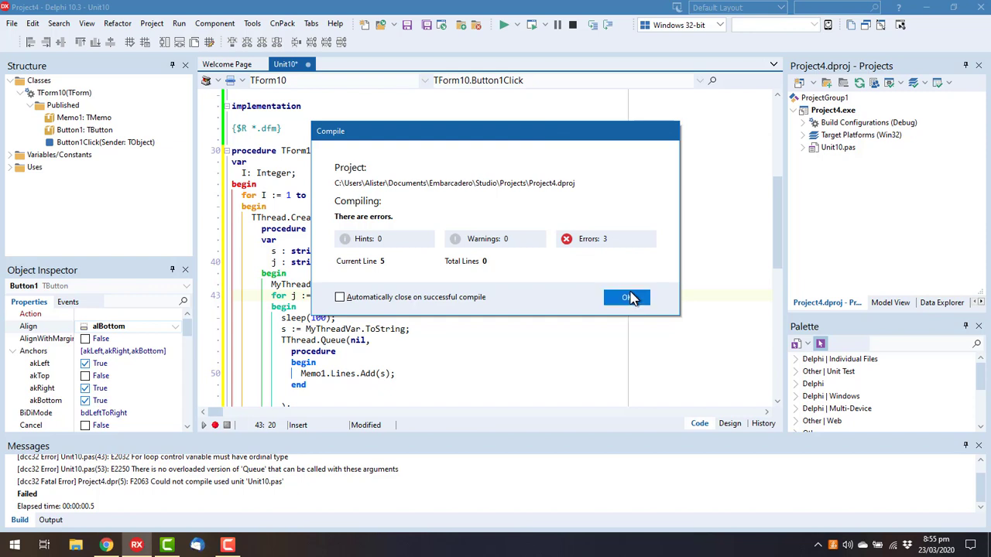
pyautogui.click(626, 297)
pyautogui.write('integer;')
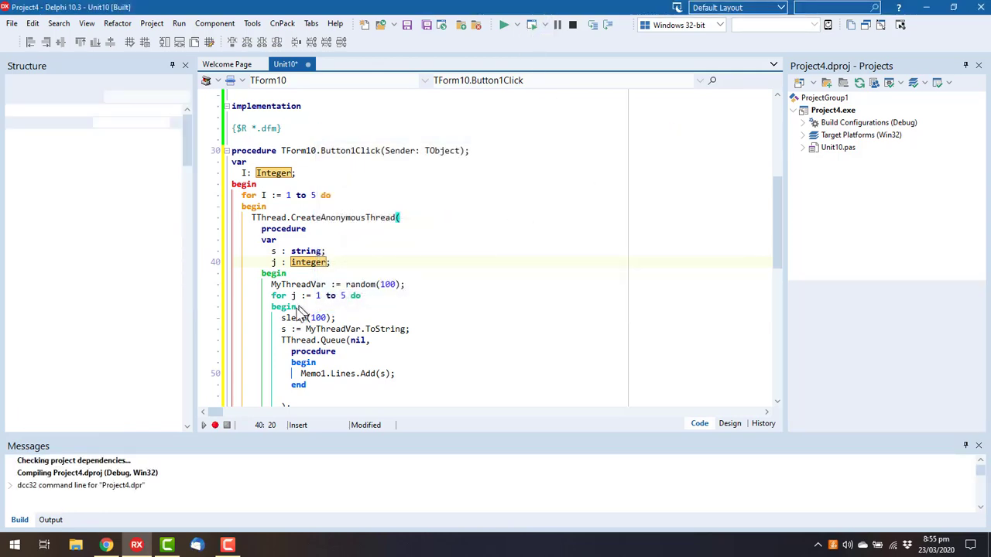
pyautogui.click(503, 24)
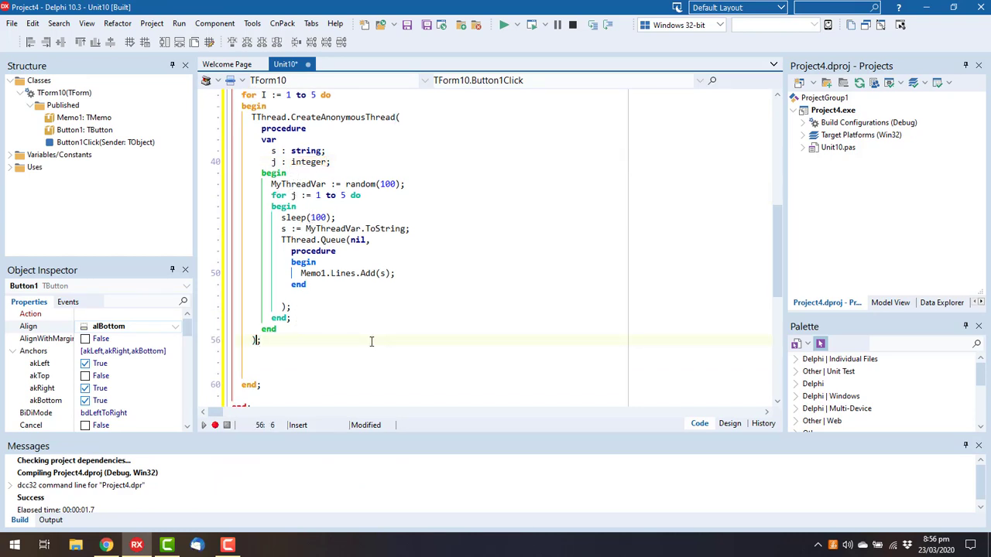
pyautogui.write('.Start')
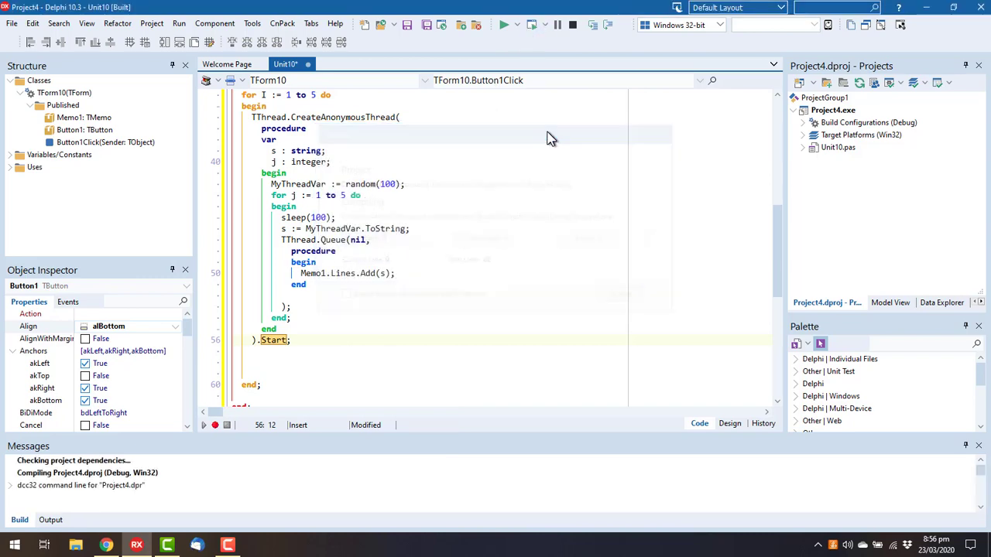
# - Run the app, click Button1 to print 70, 45, 88, 62, 12 three times, then close Form10
pyautogui.click(503, 24)
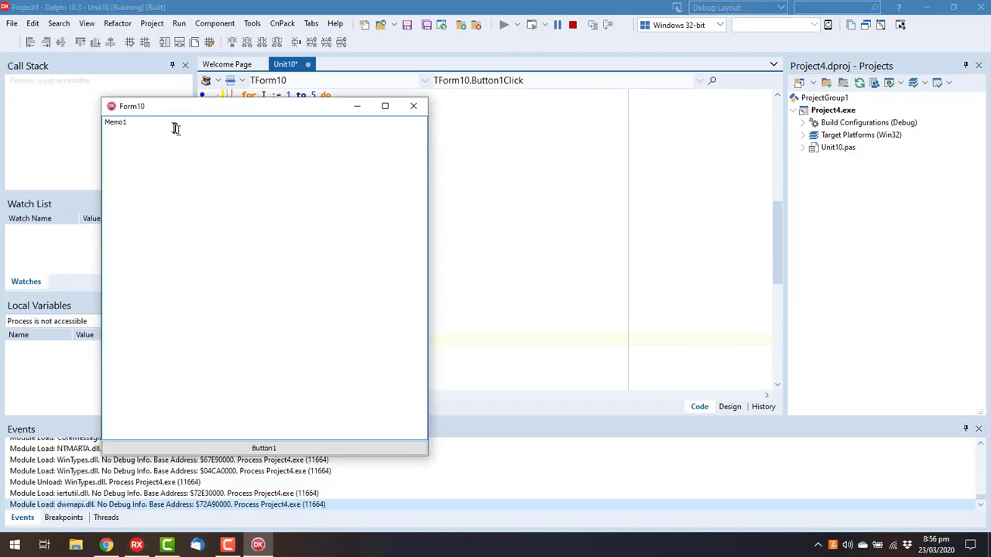
pyautogui.click(264, 448)
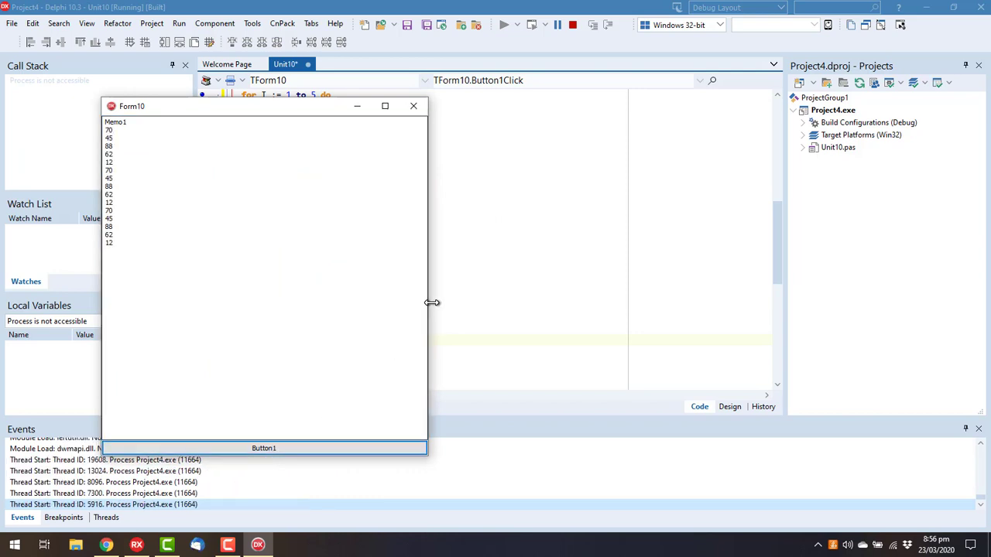
pyautogui.click(263, 448)
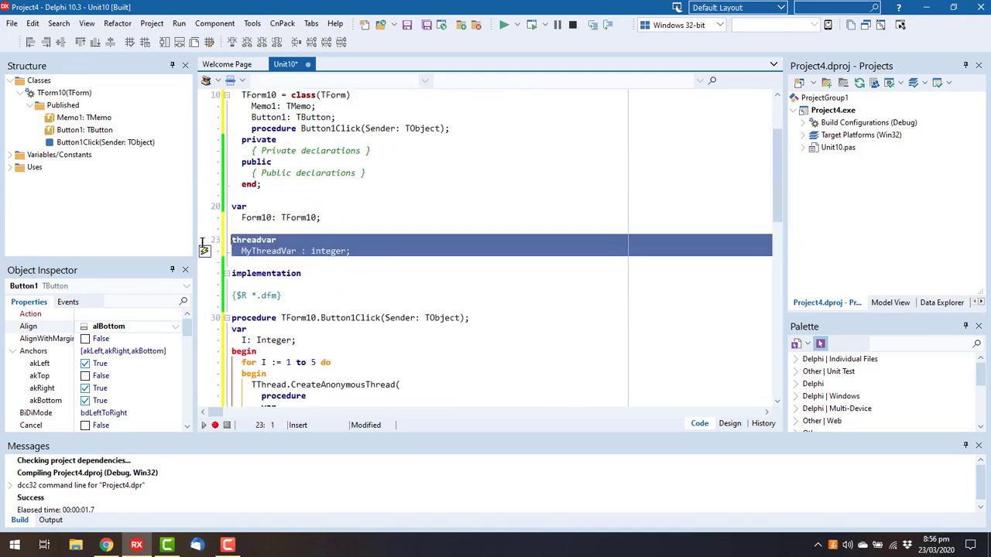
pyautogui.scroll(-3)
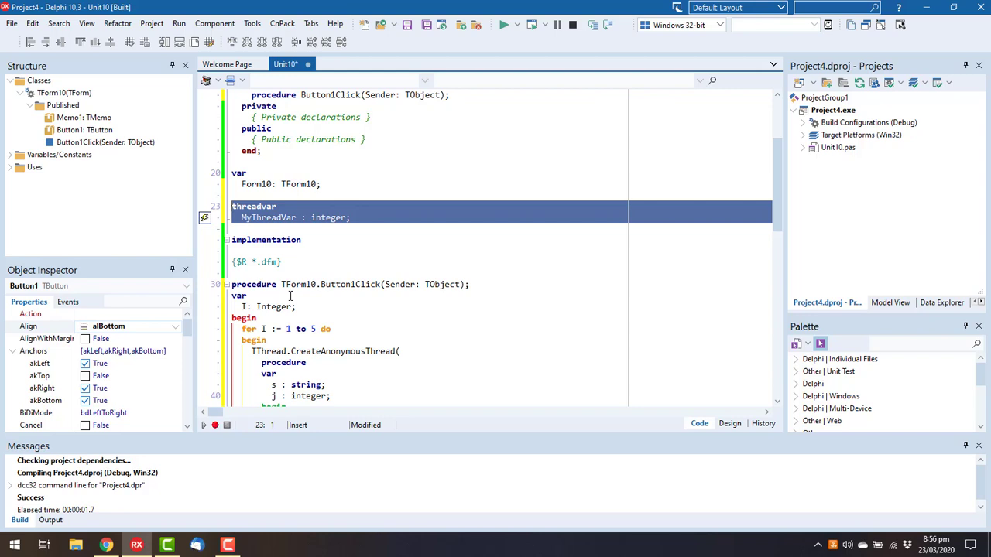
pyautogui.doubleClick(268, 218)
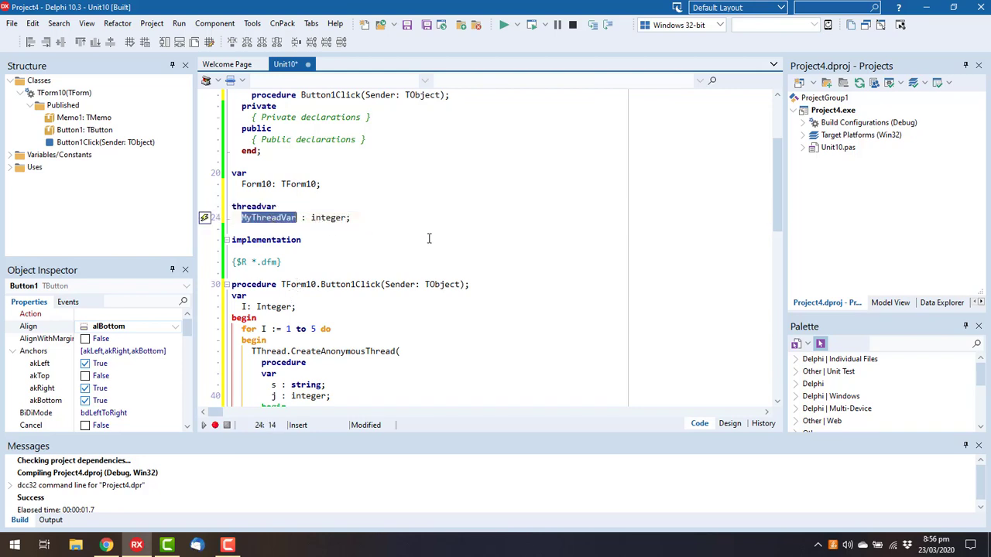
pyautogui.moveTo(334, 243)
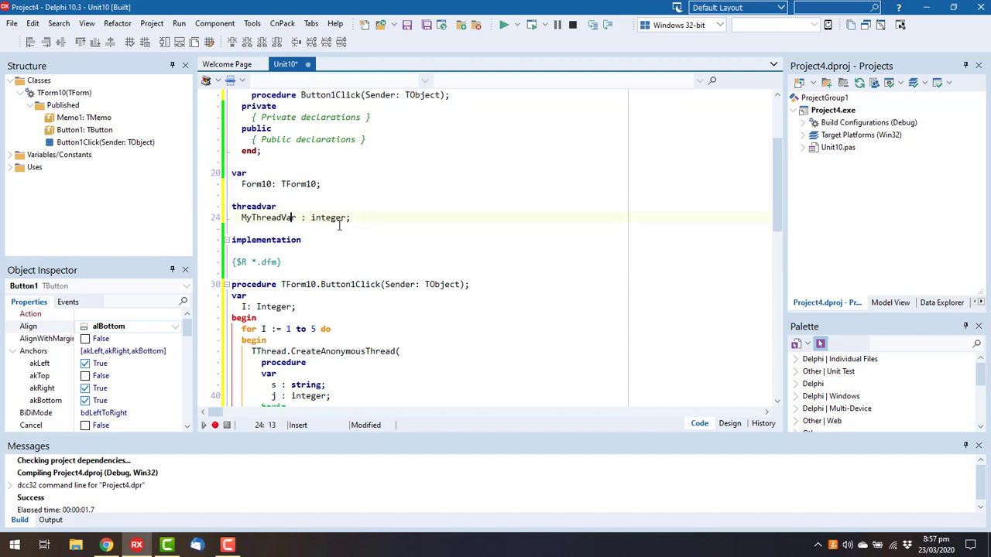
pyautogui.doubleClick(267, 218)
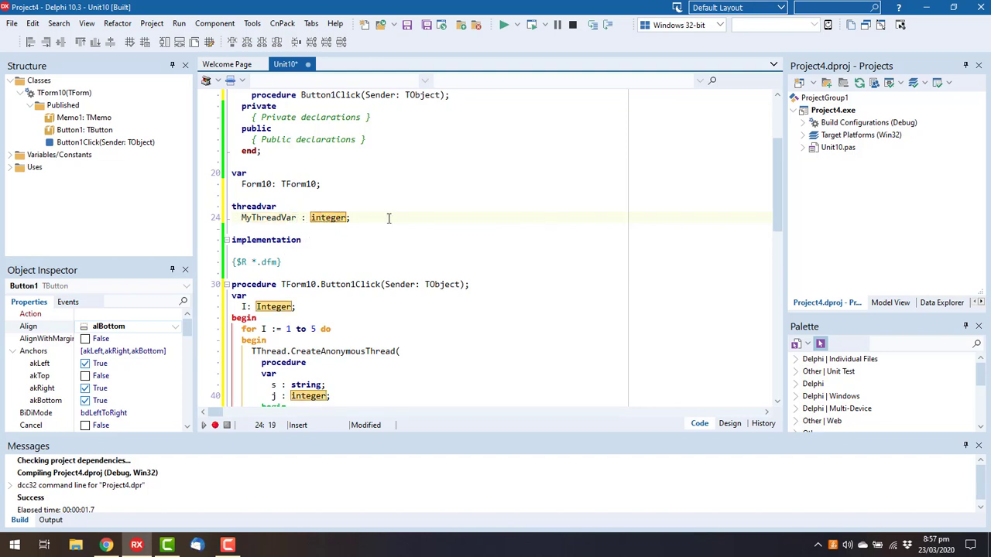
pyautogui.scroll(-3)
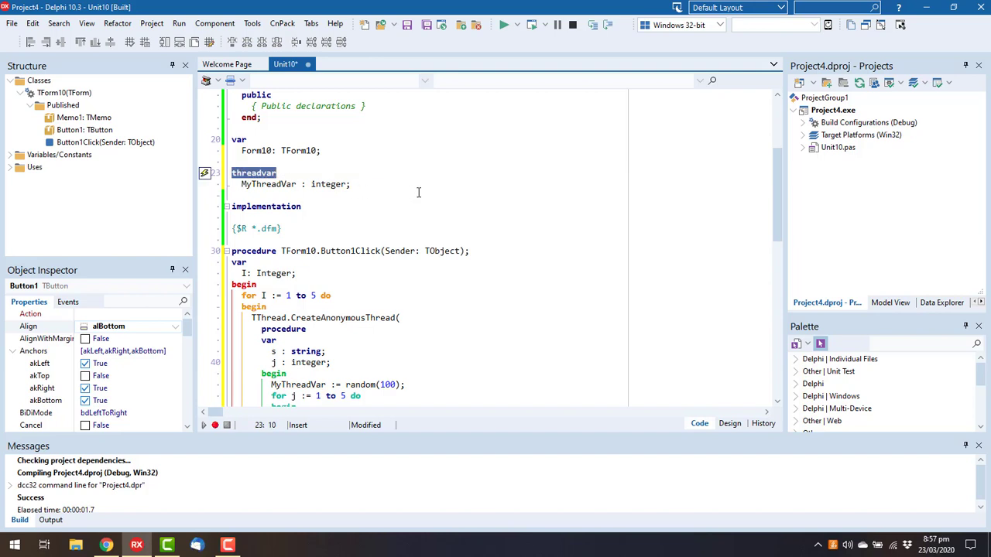
pyautogui.moveTo(313, 184)
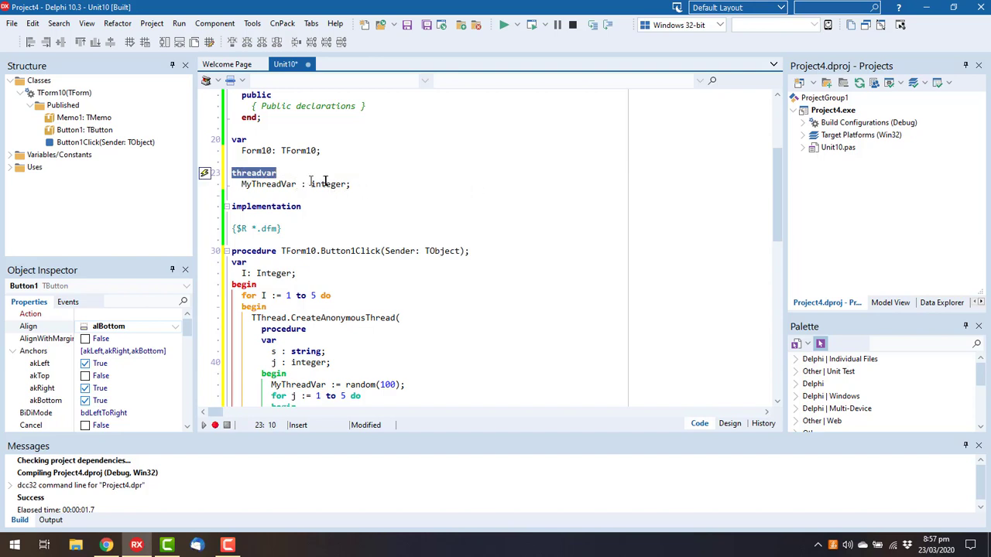